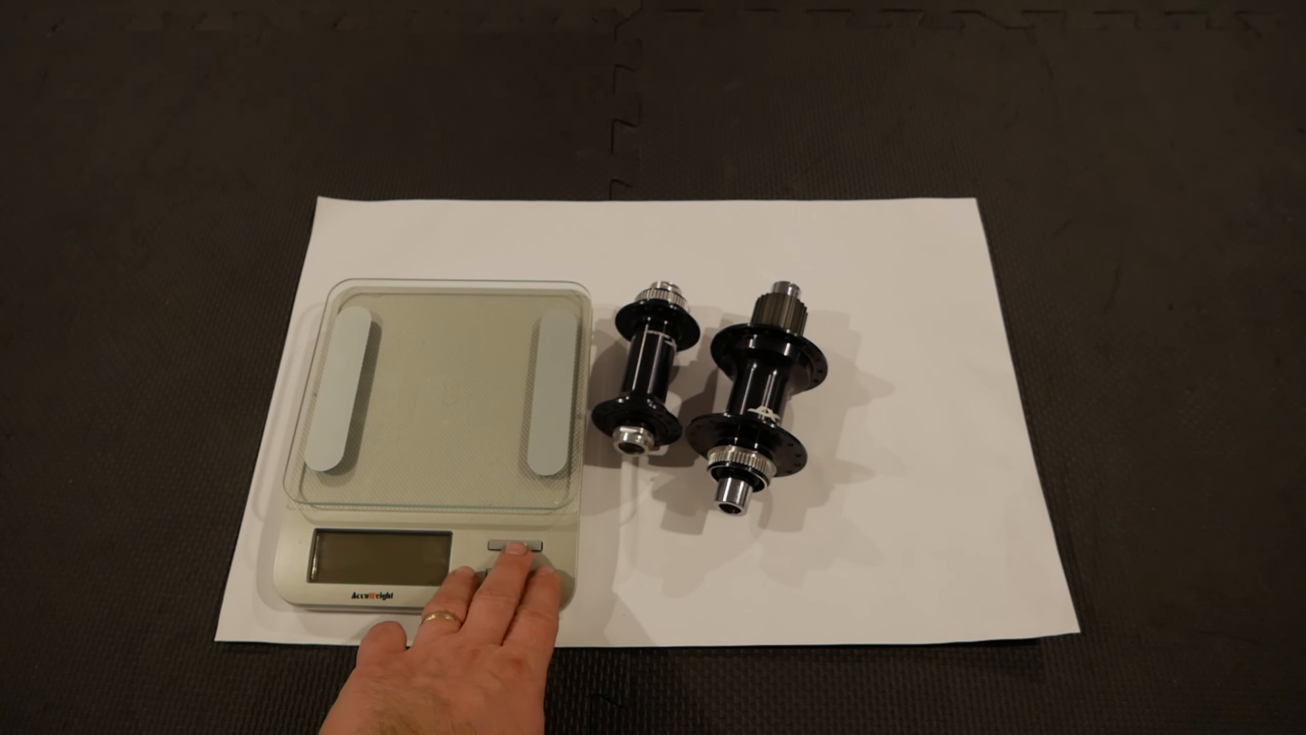
click(515, 545)
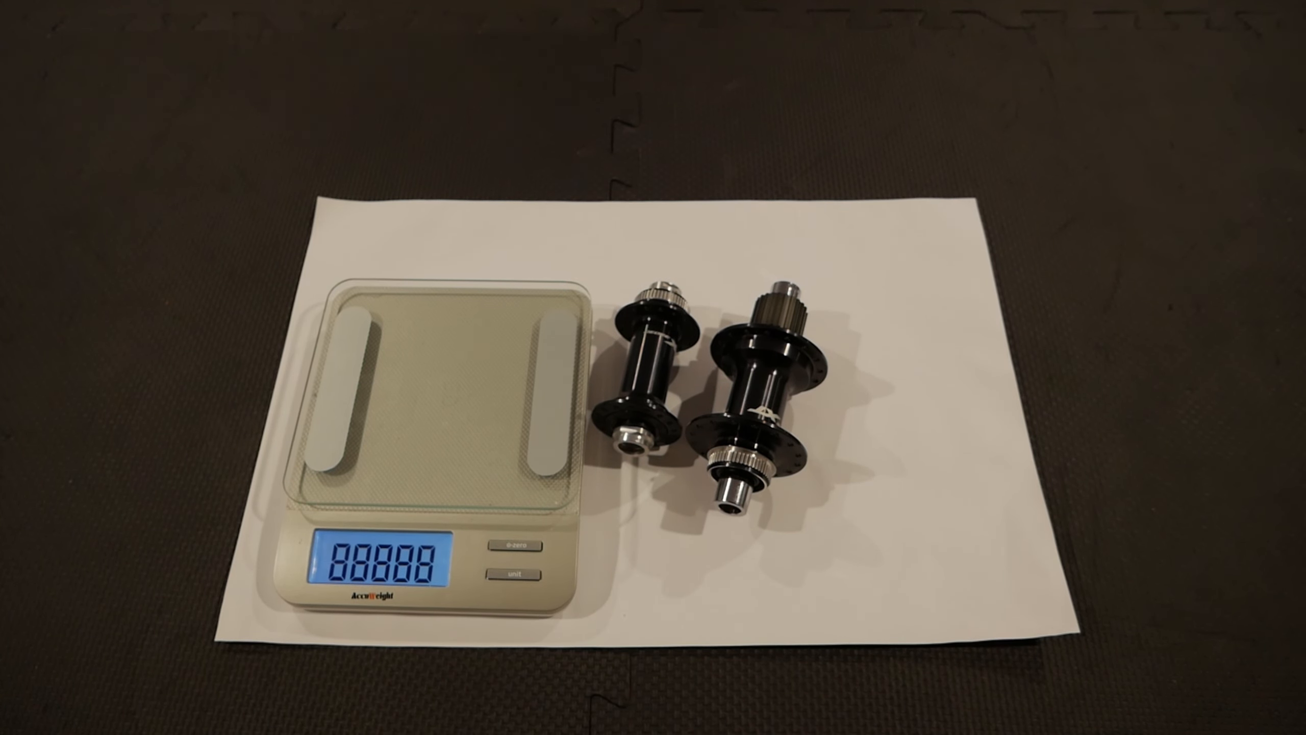